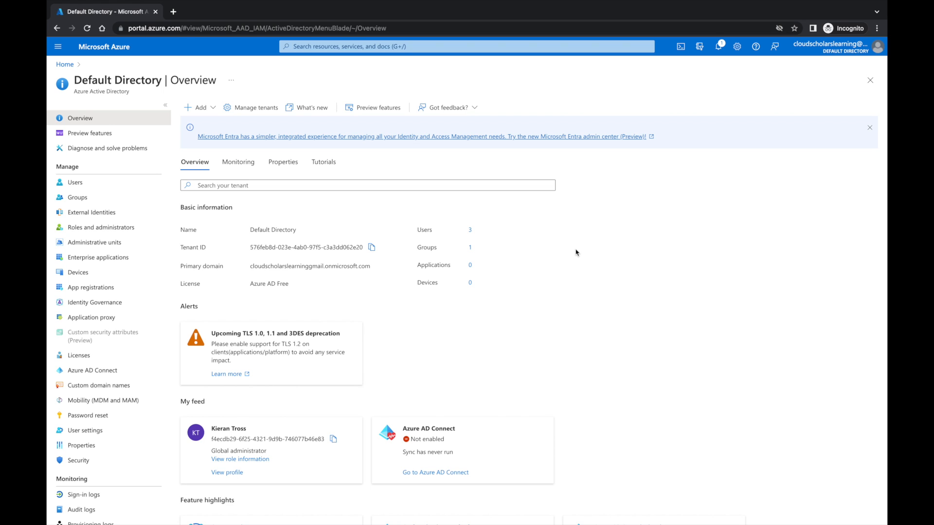
pyautogui.moveTo(318, 217)
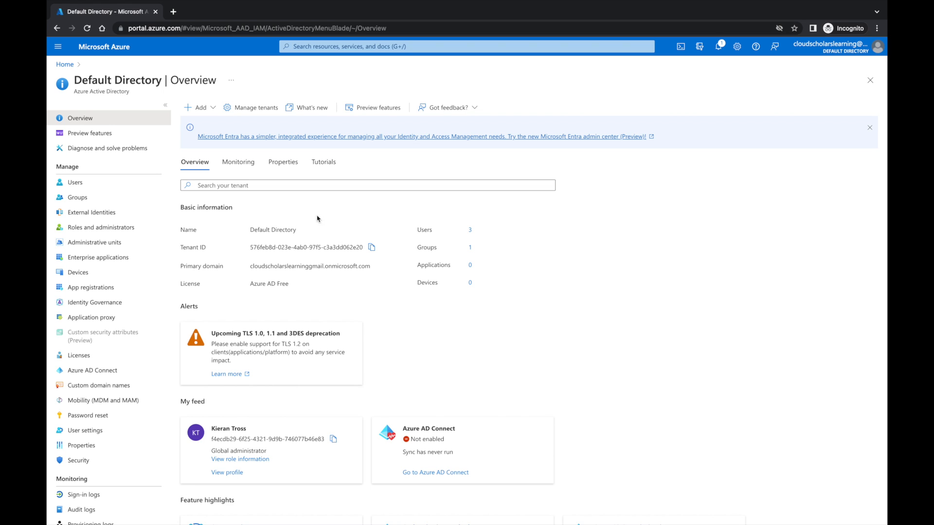
pyautogui.moveTo(86, 183)
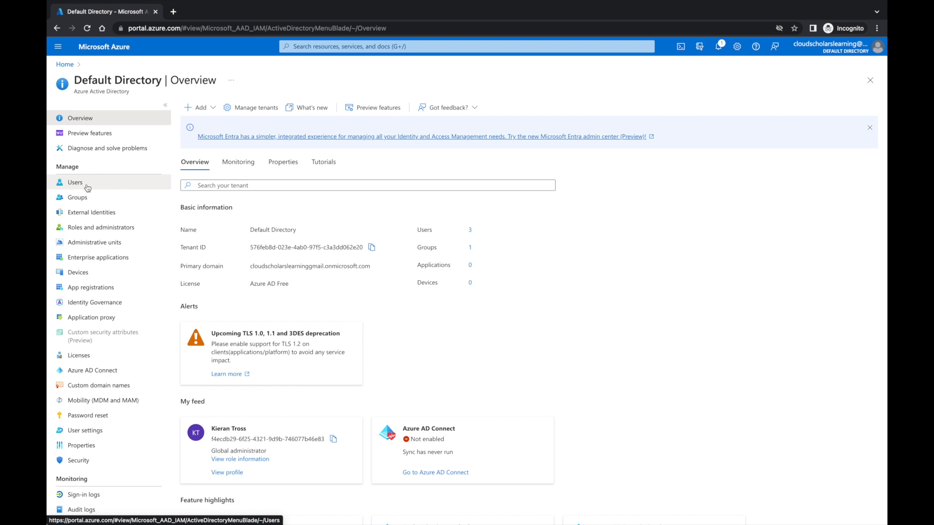
# Step: Open Users under Manage in the Default Directory
pyautogui.click(75, 182)
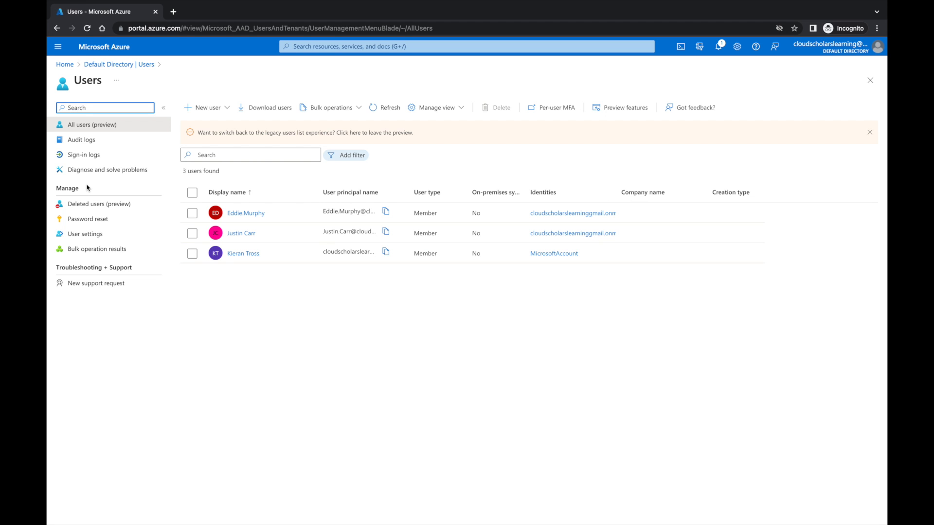
pyautogui.moveTo(246, 213)
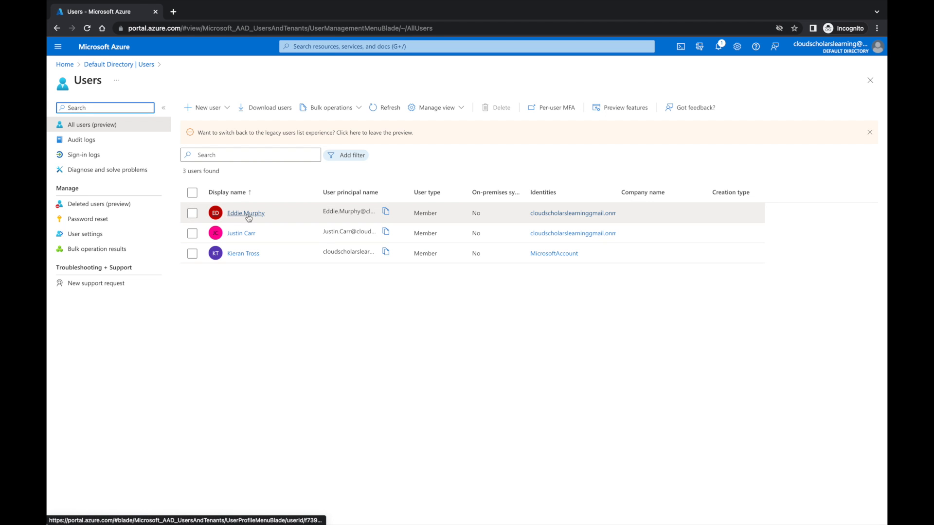
# Step: Open Eddie.Murphy's Assigned roles page, which shows no directory roles
pyautogui.click(245, 213)
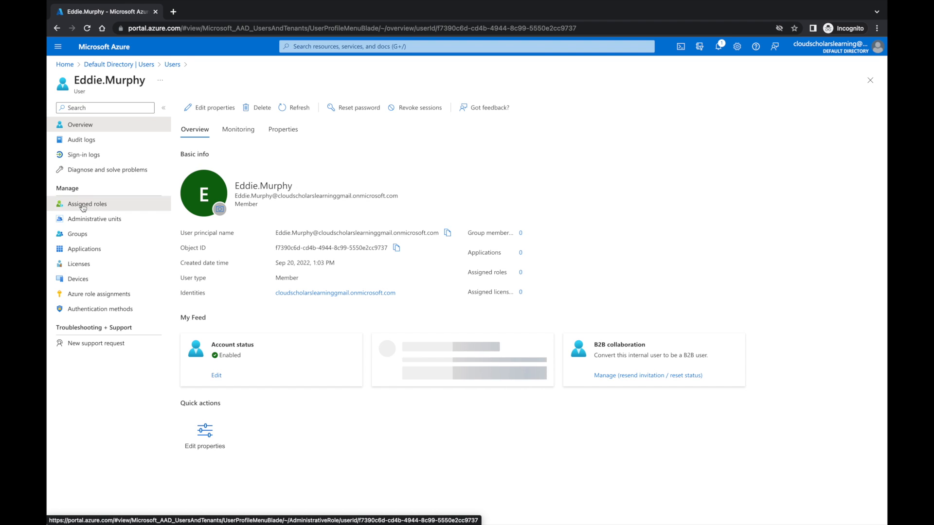
pyautogui.click(87, 204)
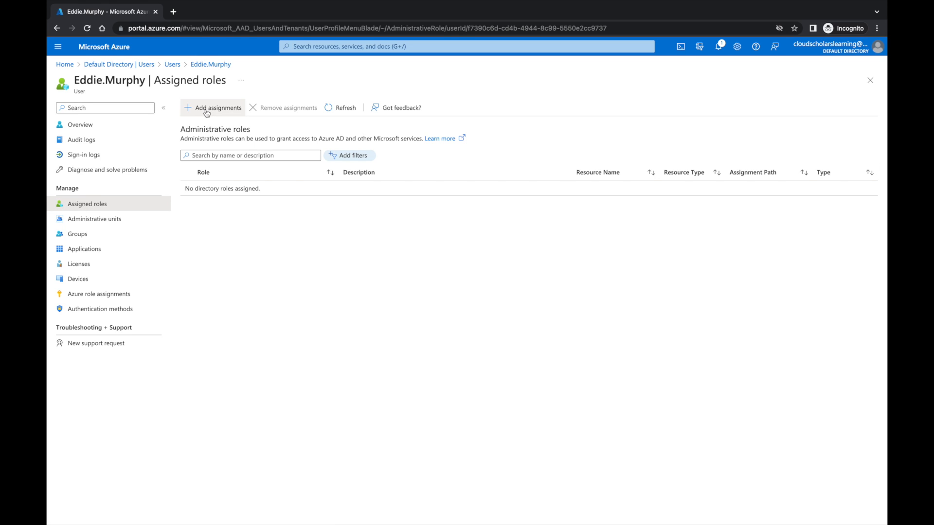
# Step: Assign Eddie.Murphy the Application administrator directory role
pyautogui.click(216, 108)
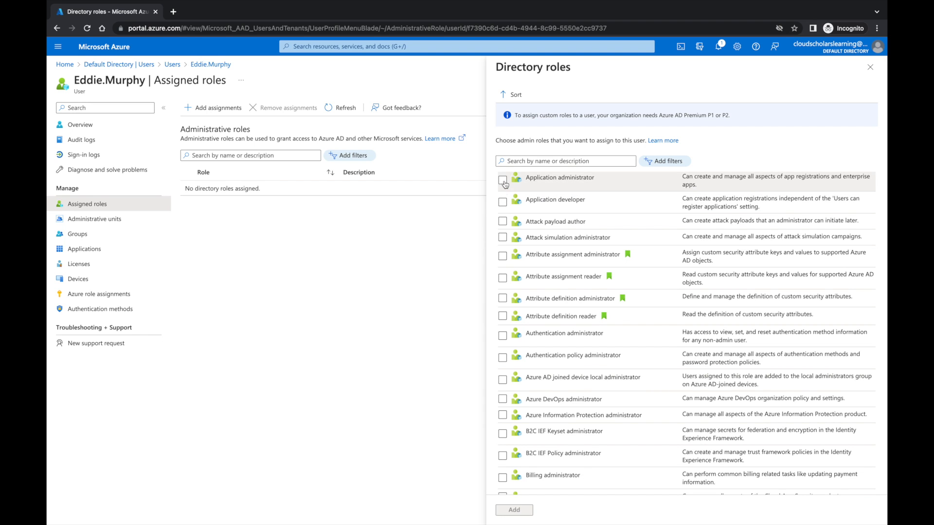
pyautogui.click(502, 180)
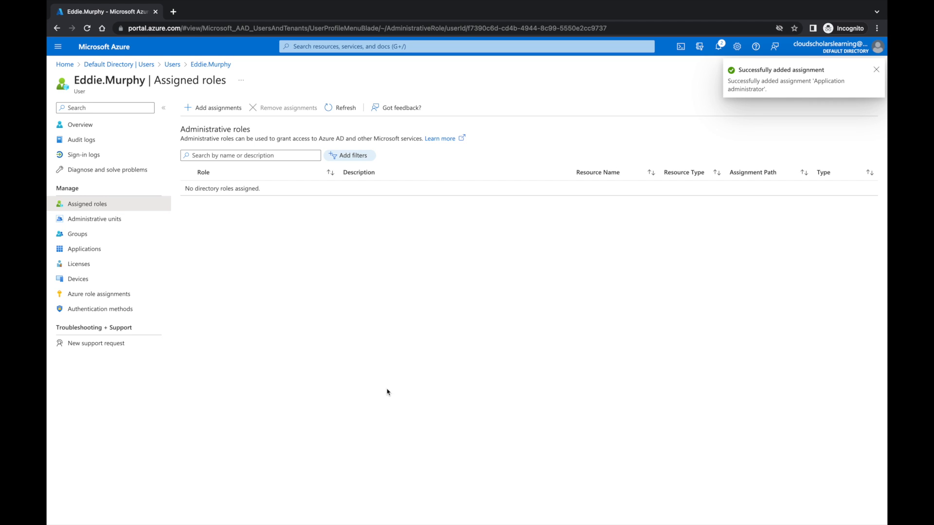
pyautogui.click(875, 69)
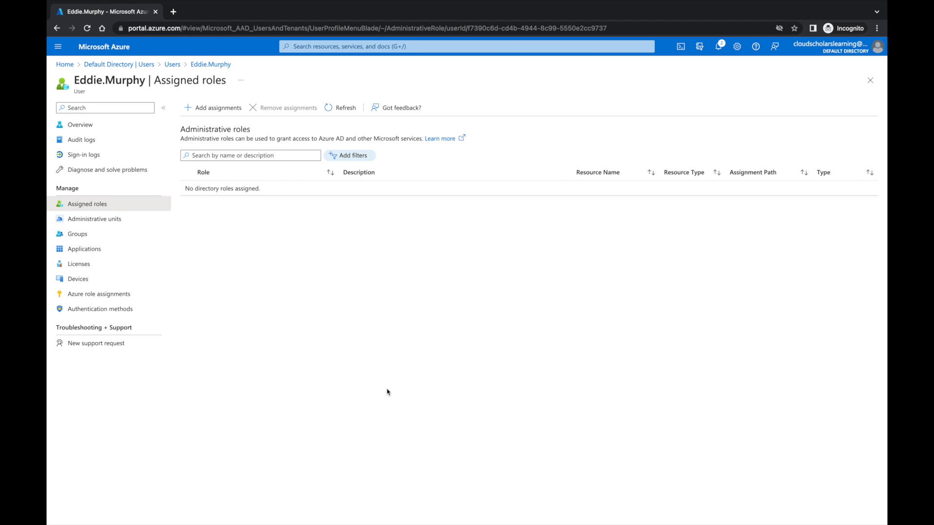
pyautogui.moveTo(332, 253)
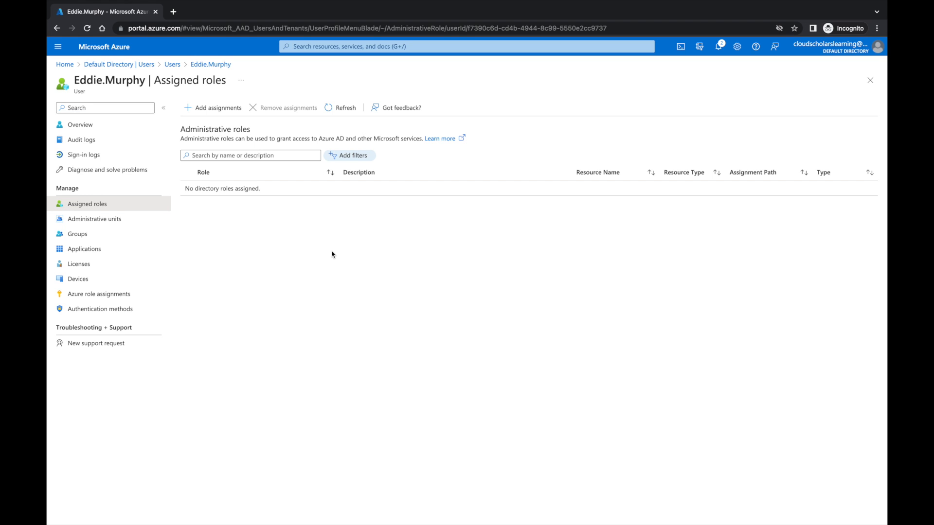
# Step: Refresh the assigned roles list to show Application administrator
pyautogui.click(345, 108)
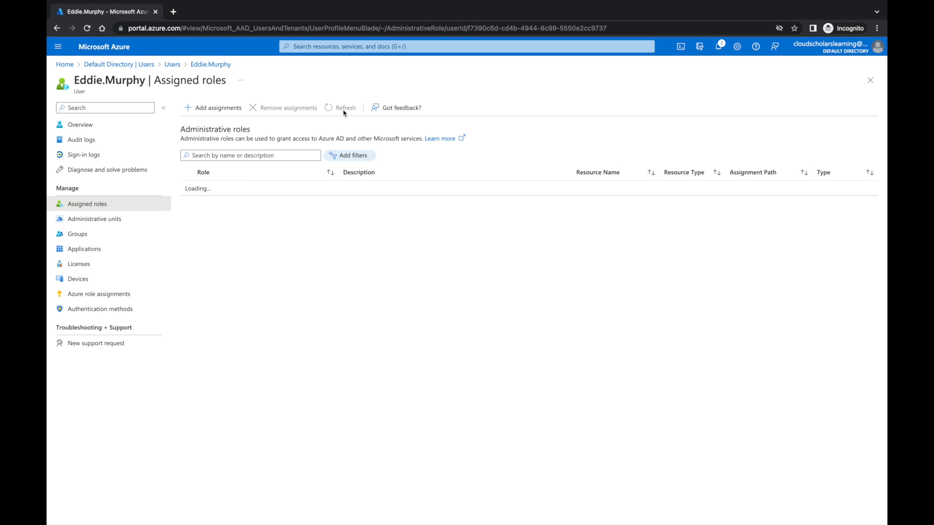
pyautogui.click(345, 107)
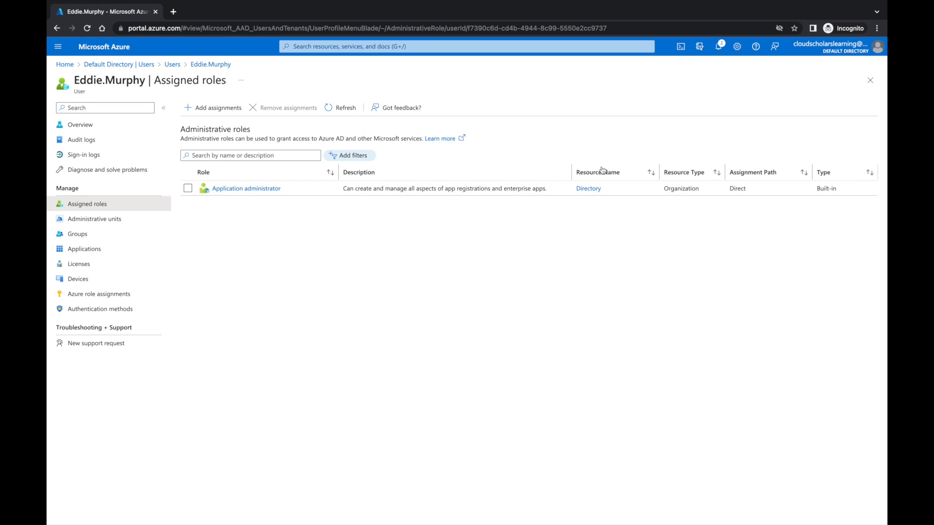
pyautogui.moveTo(698, 234)
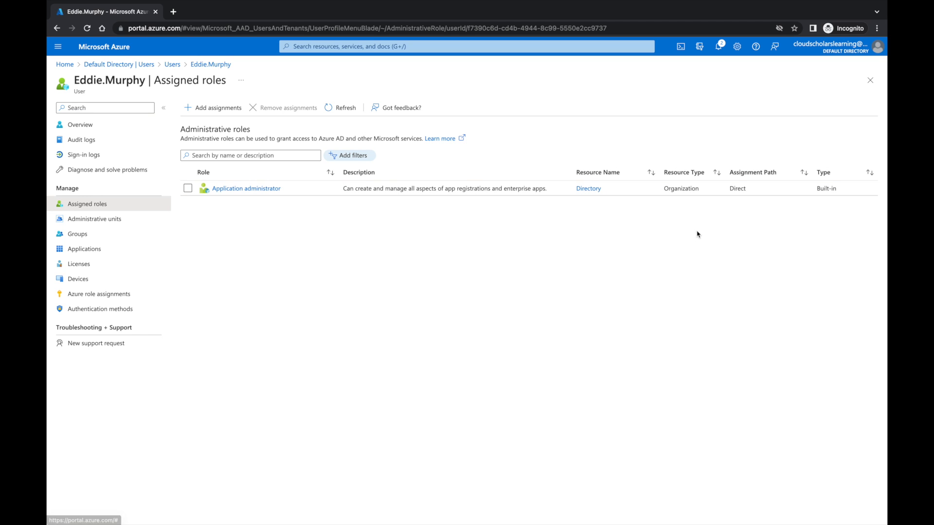
pyautogui.moveTo(758, 200)
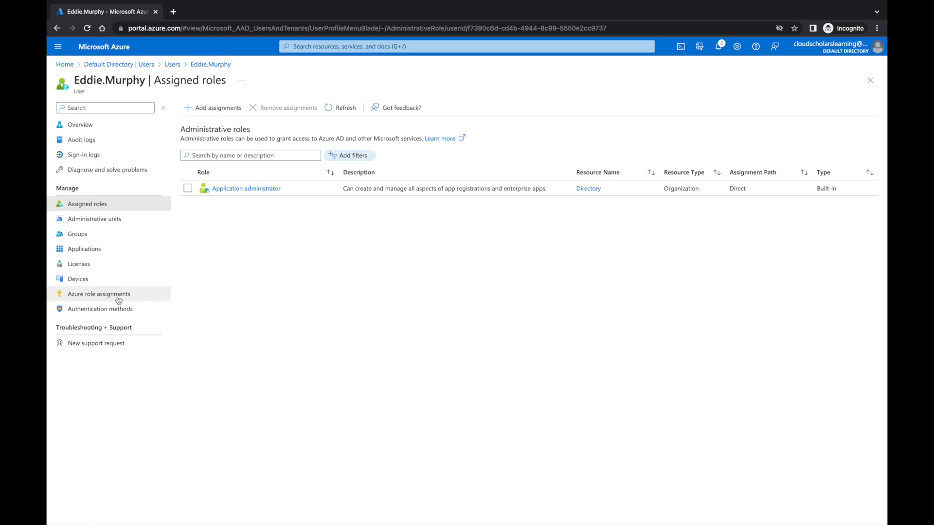
pyautogui.click(98, 294)
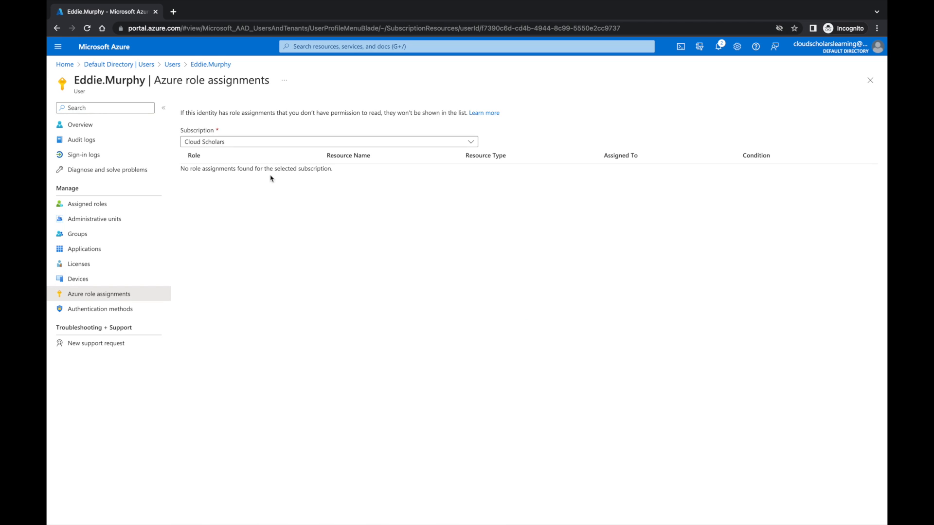
pyautogui.moveTo(301, 188)
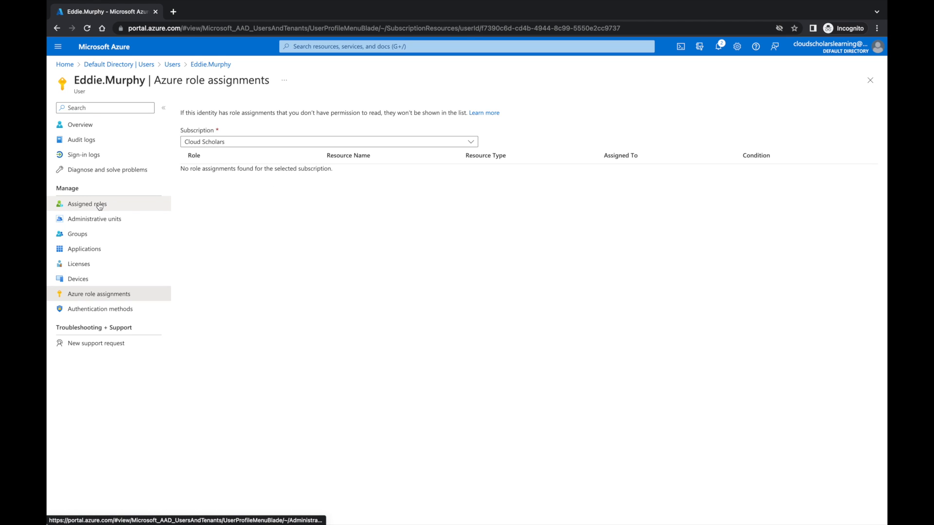
pyautogui.moveTo(99, 299)
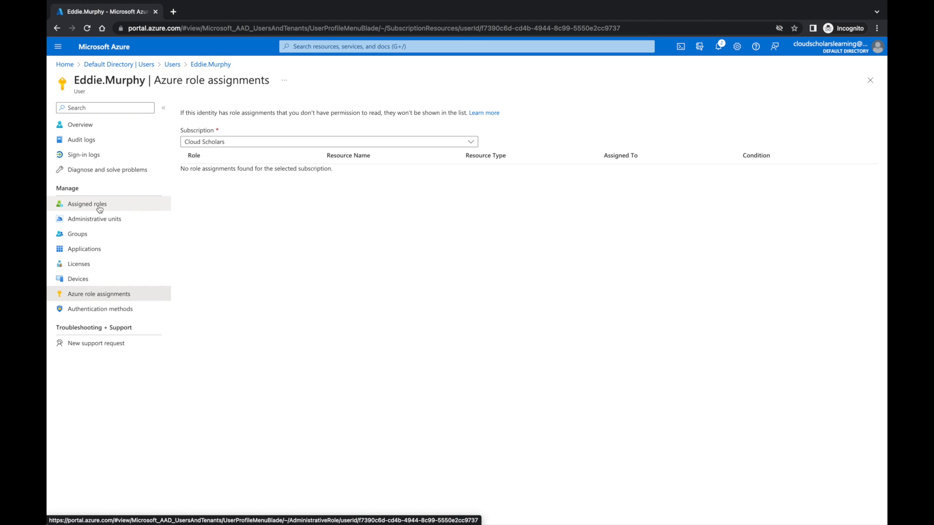
pyautogui.click(87, 203)
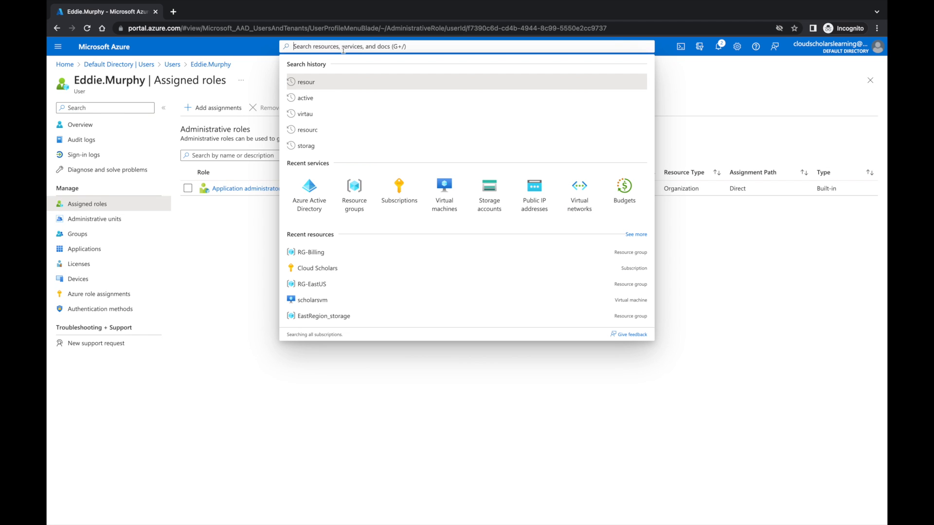
# Step: Open Access control (IAM) for the RG-Billing resource group
pyautogui.click(354, 189)
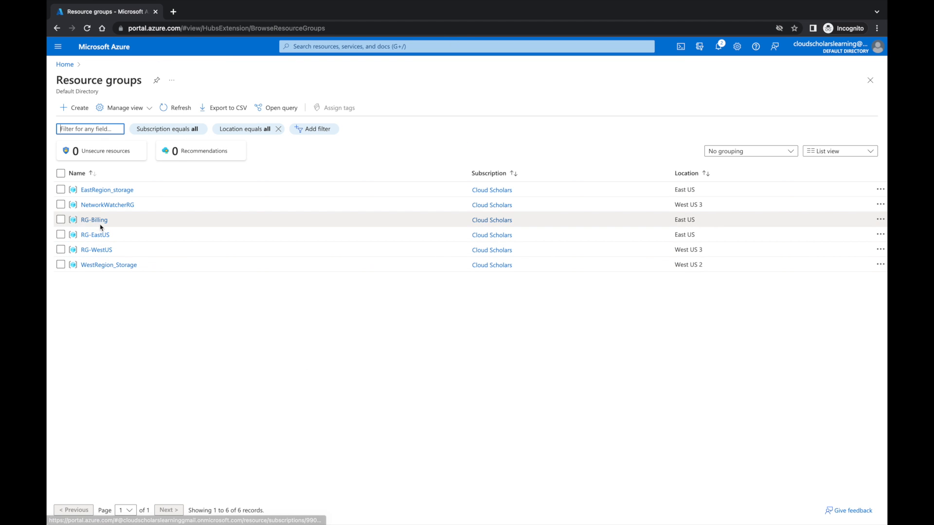
pyautogui.click(94, 219)
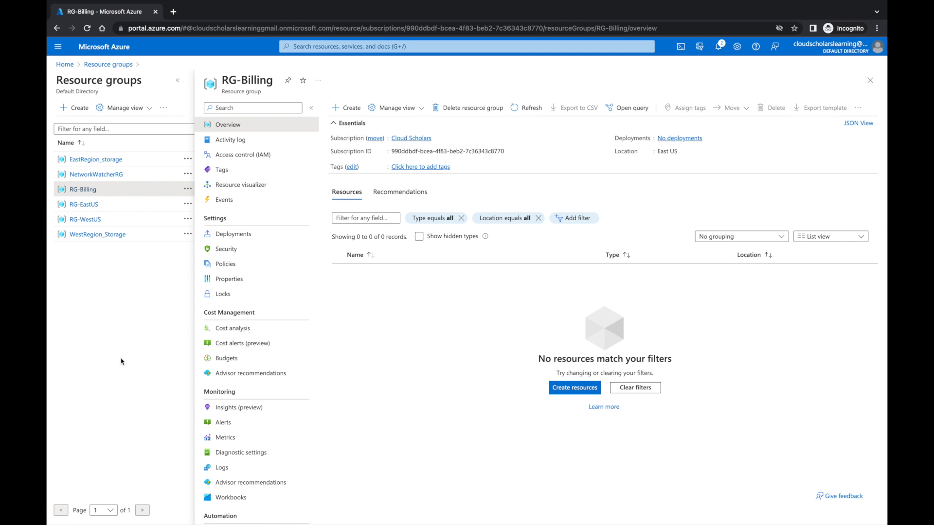
pyautogui.moveTo(246, 159)
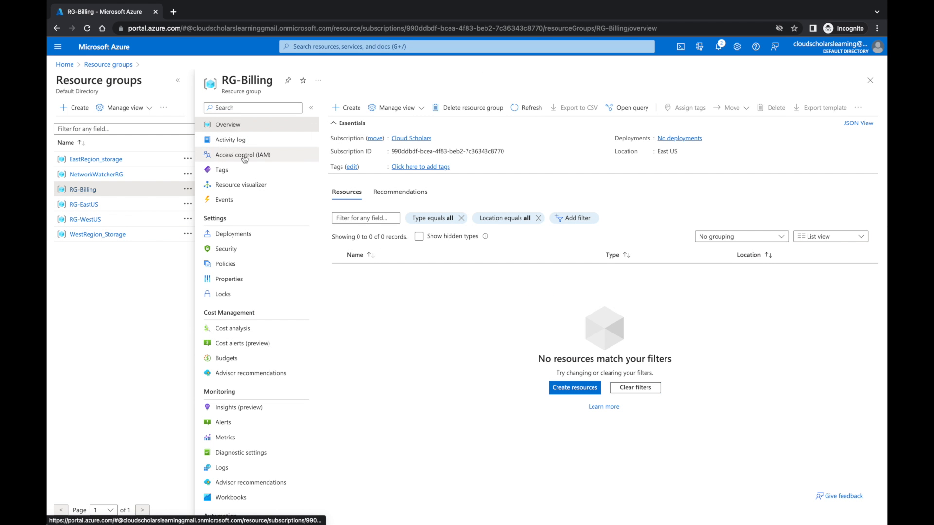
pyautogui.click(241, 154)
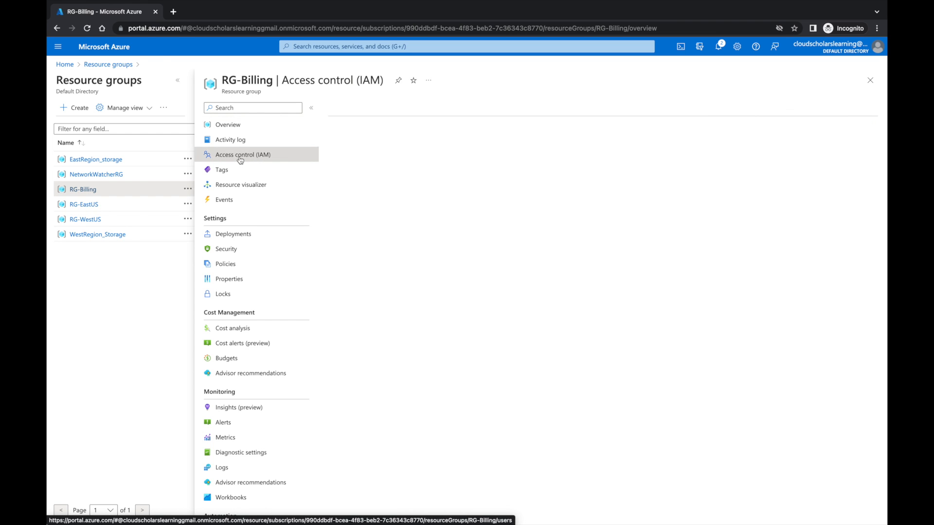
pyautogui.click(237, 154)
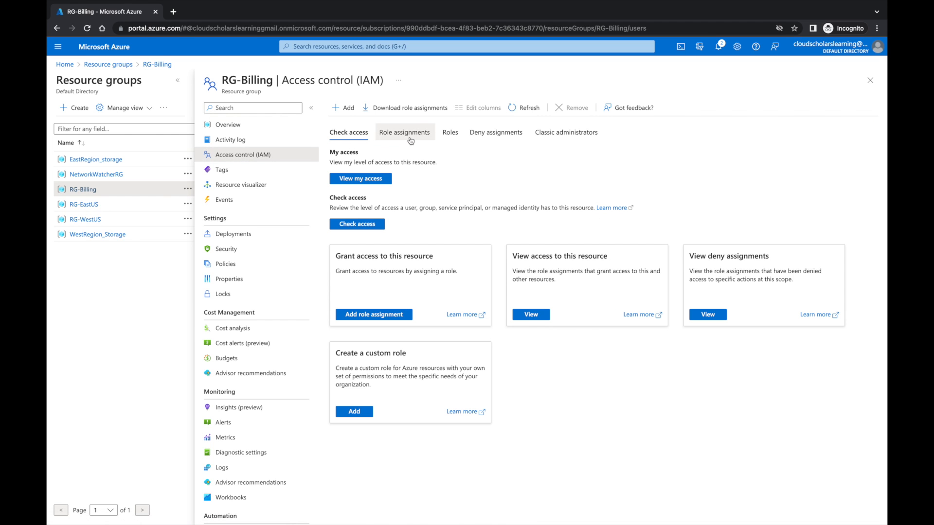
pyautogui.click(404, 132)
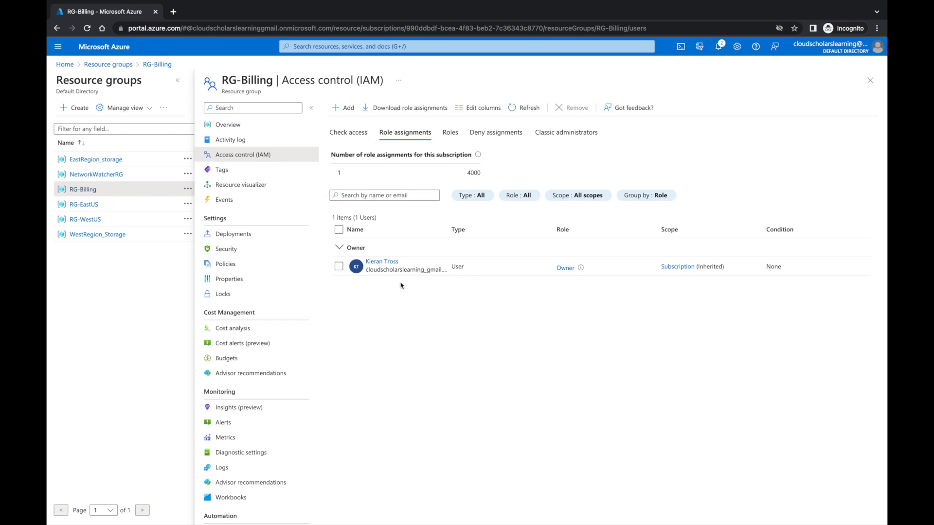
pyautogui.click(341, 108)
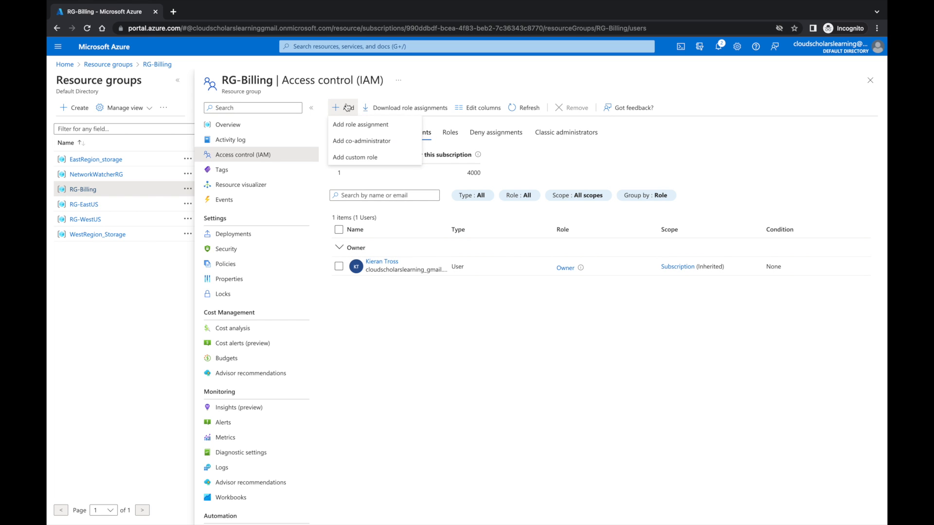
pyautogui.moveTo(353, 126)
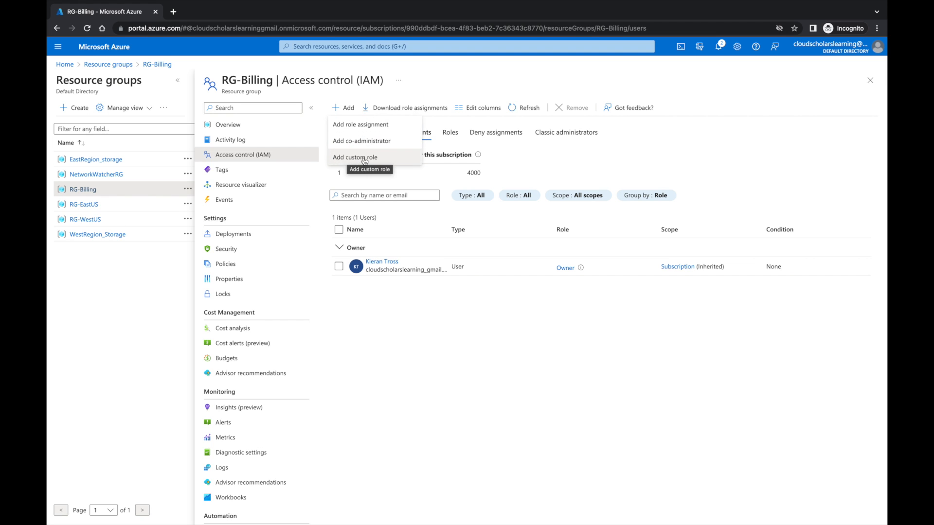
pyautogui.moveTo(359, 128)
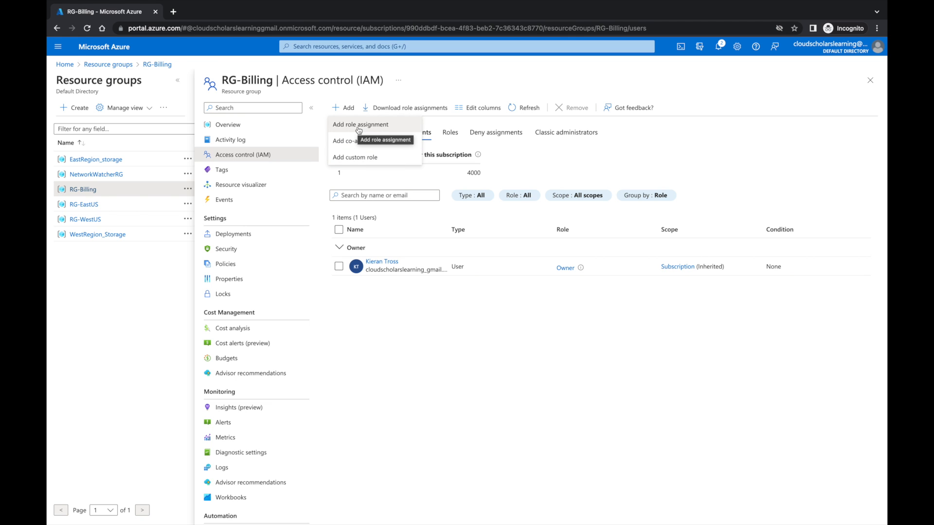
# Step: Start a role assignment on RG-Billing and filter roles to the Compute category
pyautogui.click(359, 124)
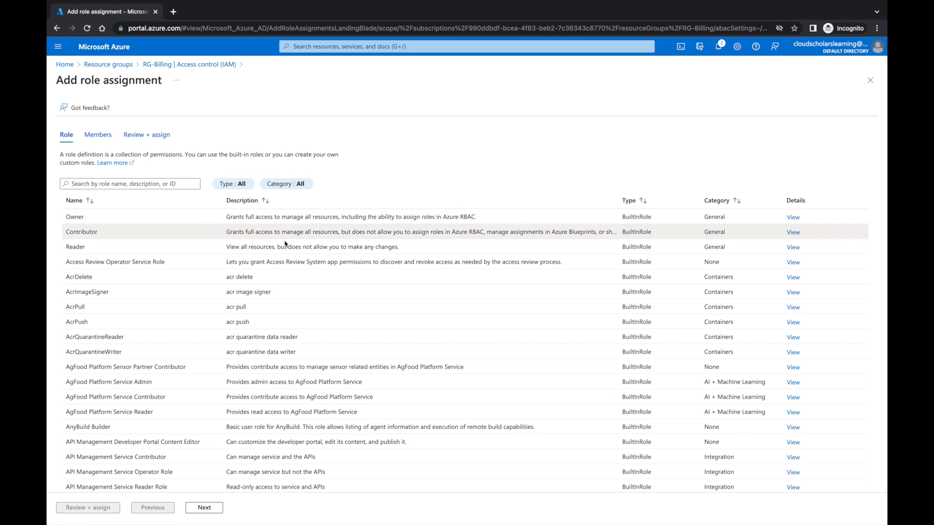
pyautogui.moveTo(194, 307)
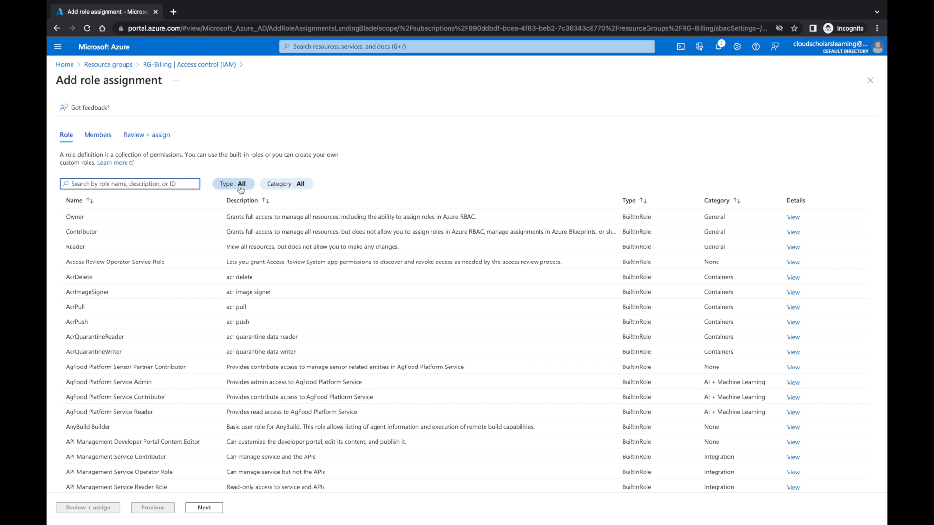
pyautogui.click(233, 184)
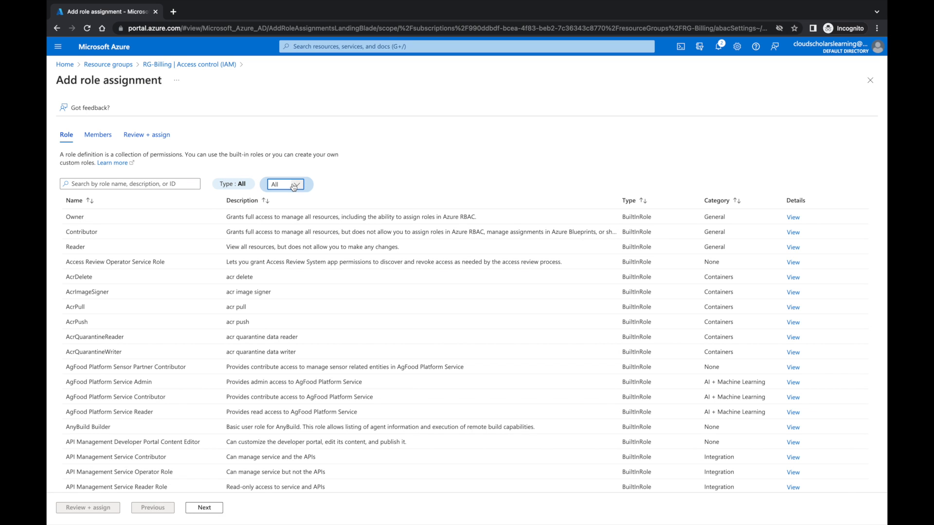
pyautogui.click(286, 184)
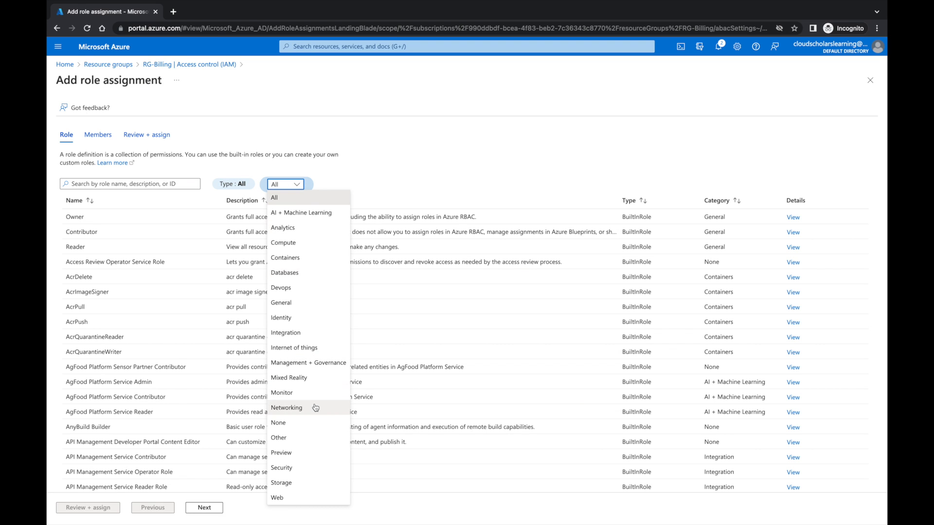
pyautogui.click(282, 242)
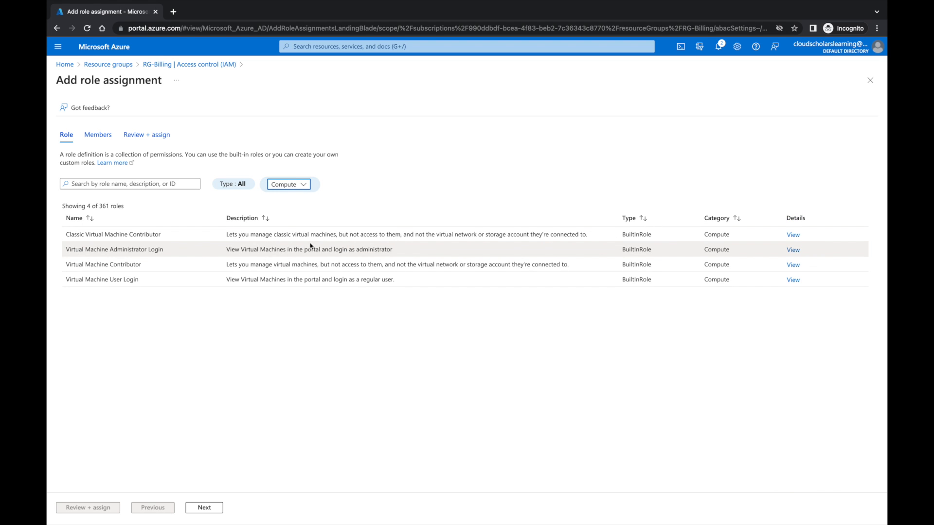
pyautogui.moveTo(134, 260)
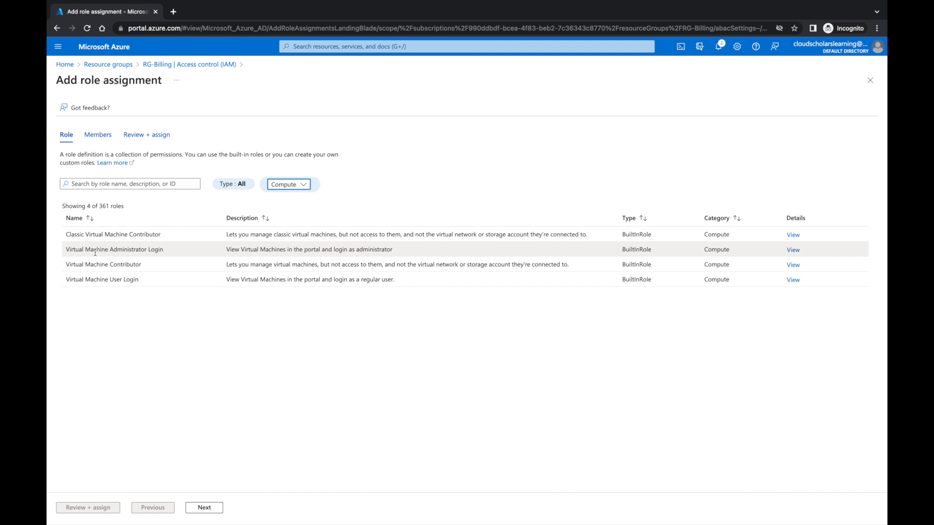
pyautogui.moveTo(98, 264)
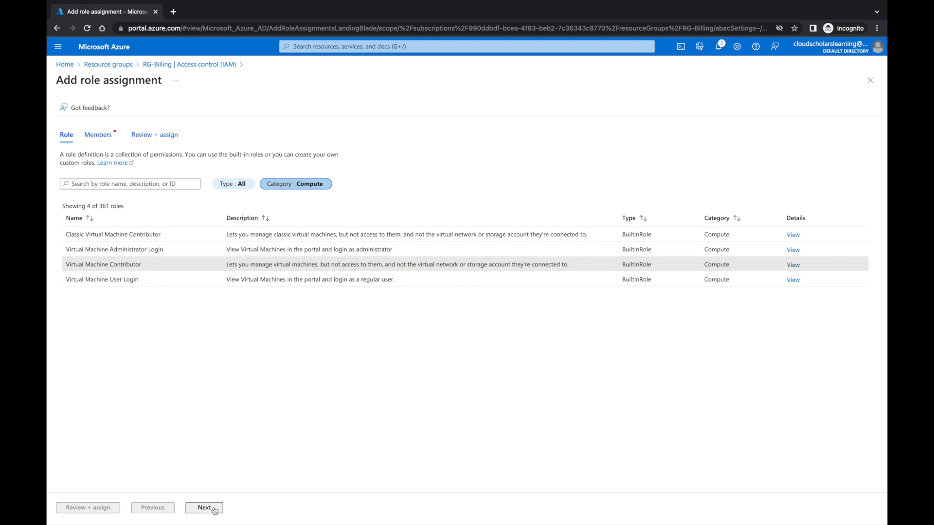
# Step: Search for Eddie and select Eddie.Murphy as the assignment member
pyautogui.click(205, 508)
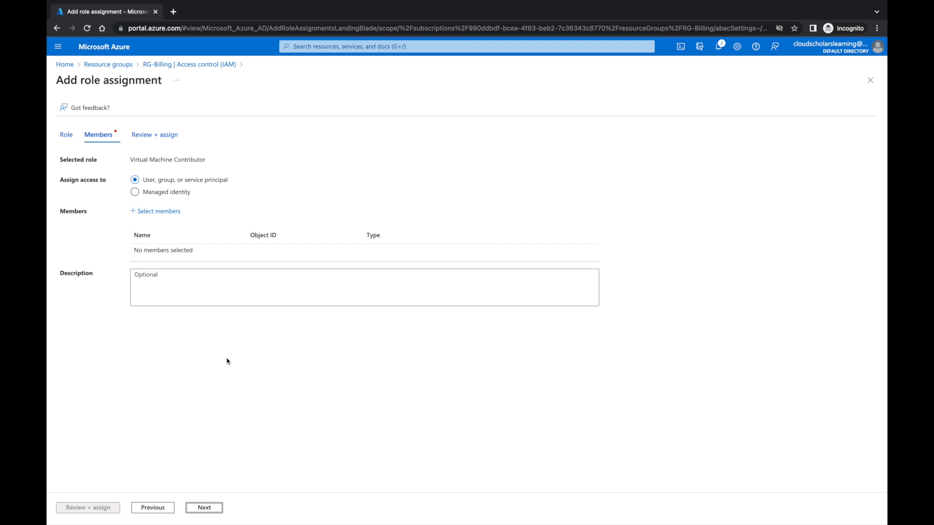
pyautogui.click(158, 212)
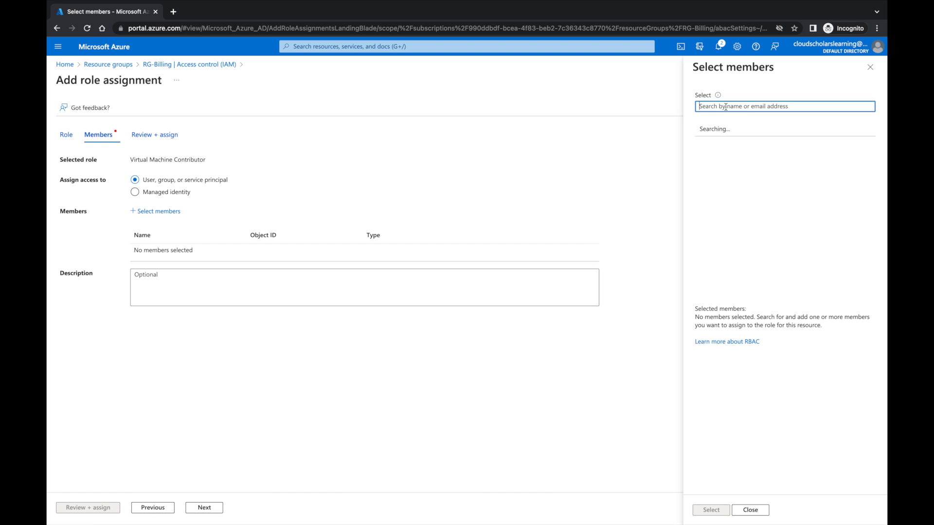
pyautogui.write('wind')
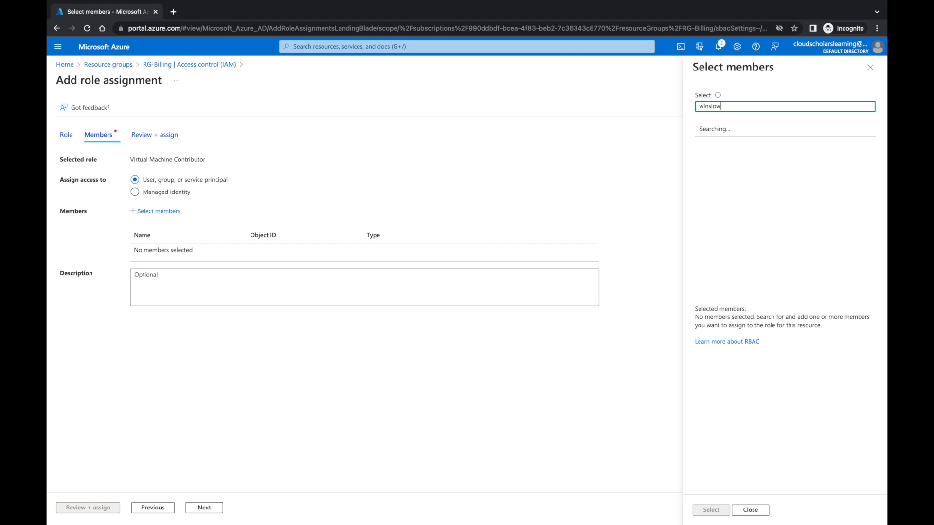
pyautogui.moveTo(742, 107)
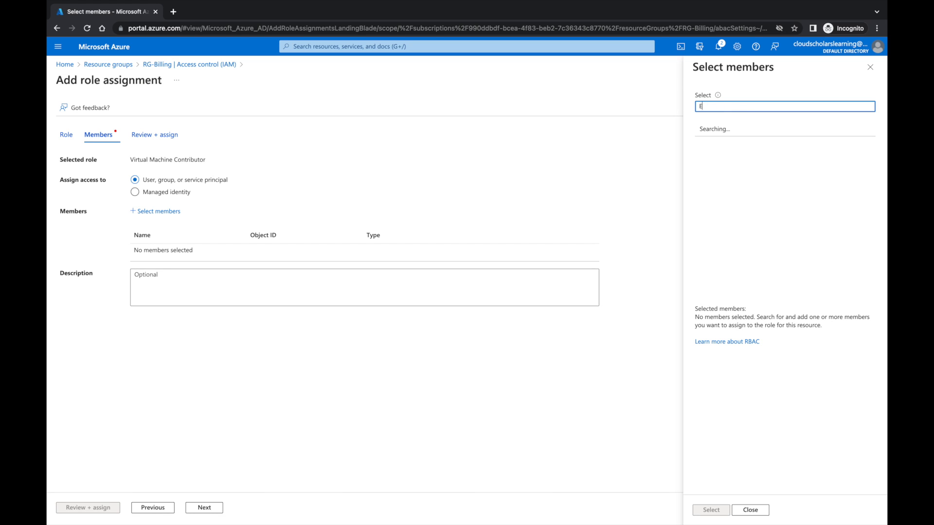
pyautogui.write('Eddie')
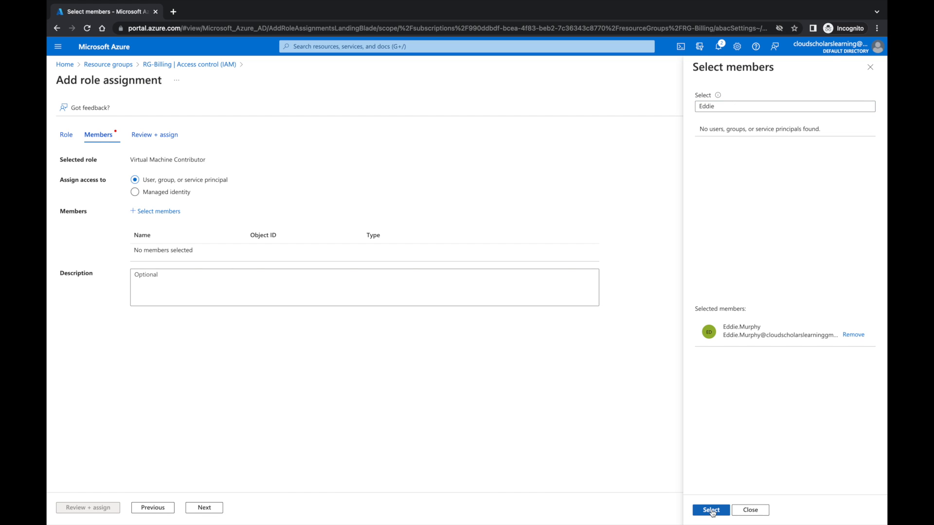
pyautogui.click(710, 509)
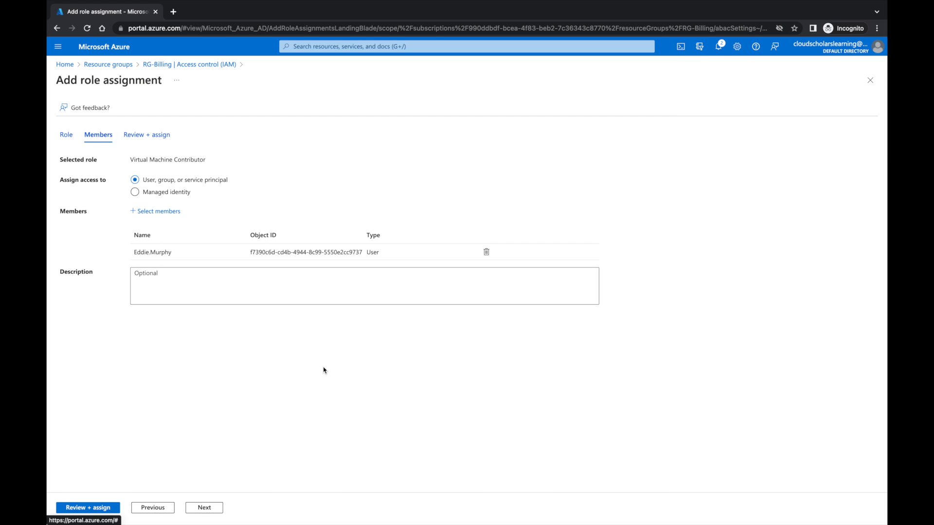
pyautogui.moveTo(194, 357)
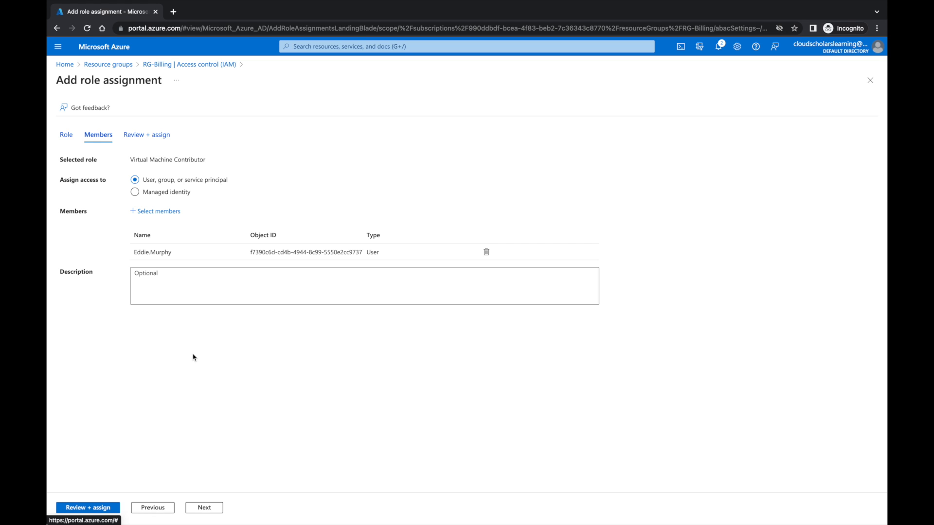
pyautogui.moveTo(114, 492)
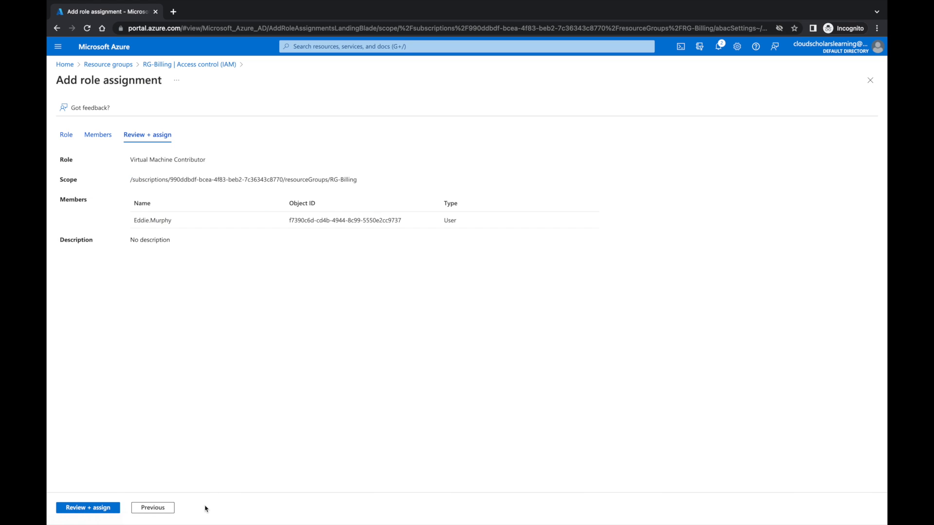
# Step: Grant Eddie.Murphy Virtual Machine Contributor on RG-Billing via Review + assign
pyautogui.click(88, 507)
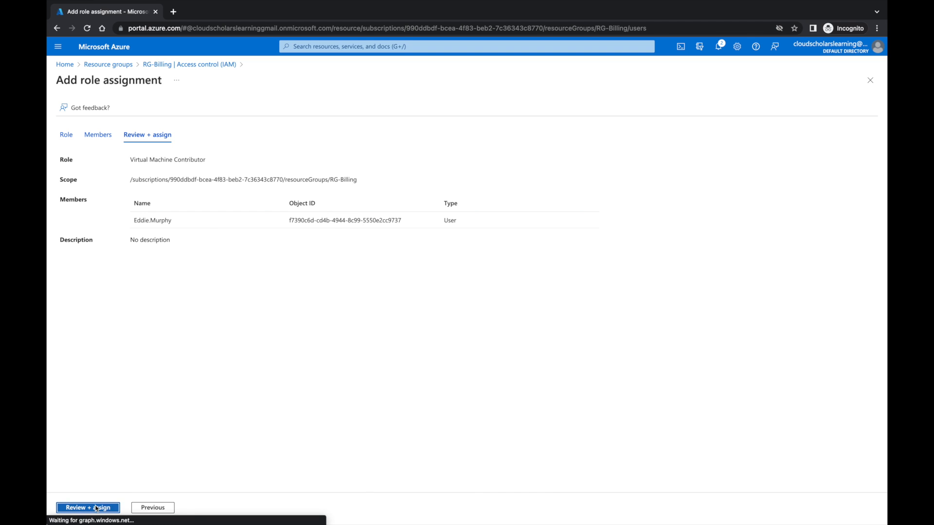
pyautogui.click(88, 507)
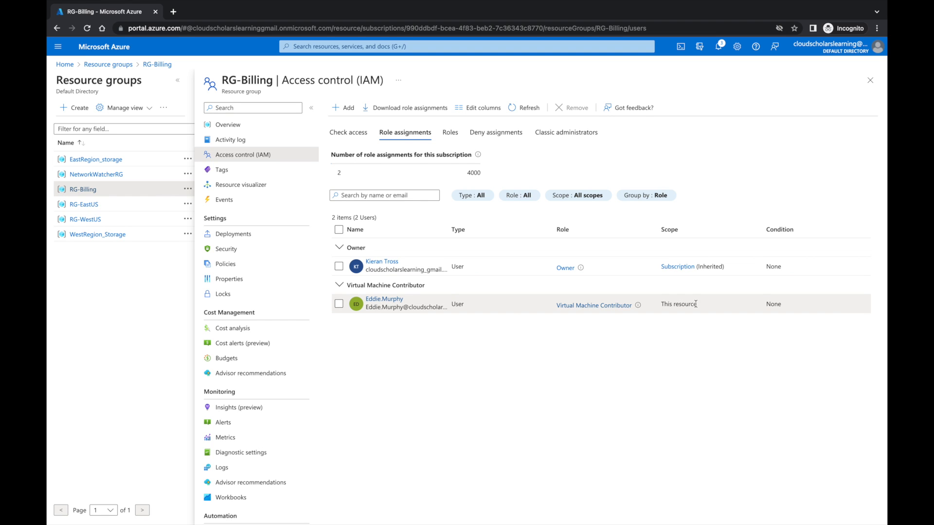
pyautogui.moveTo(670, 312)
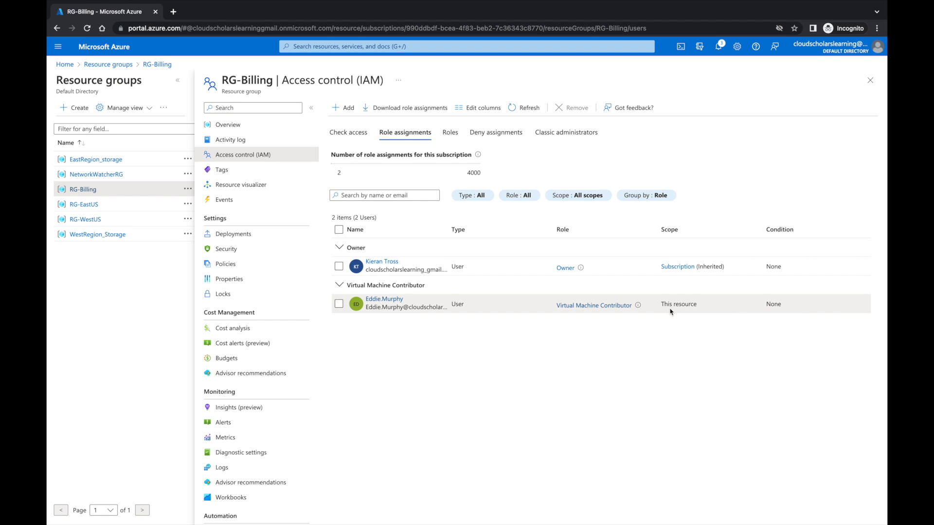
pyautogui.moveTo(598, 317)
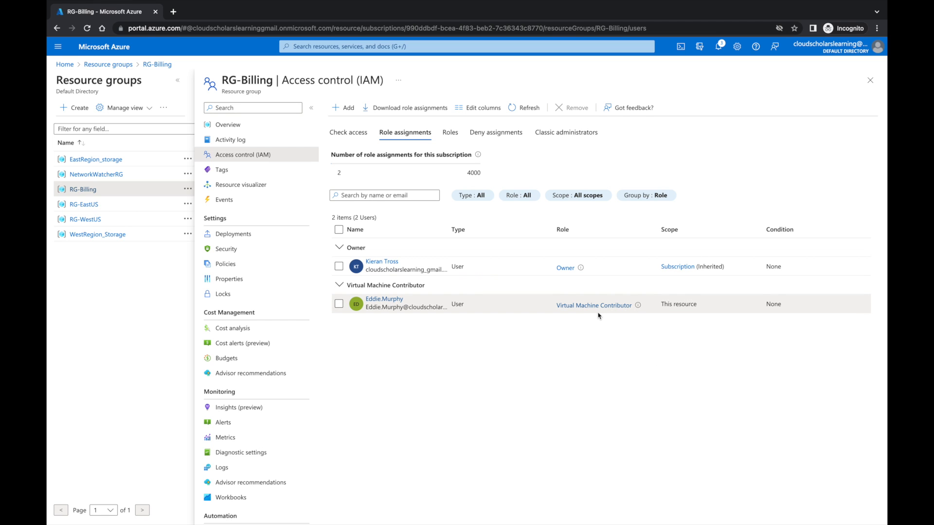
pyautogui.moveTo(673, 305)
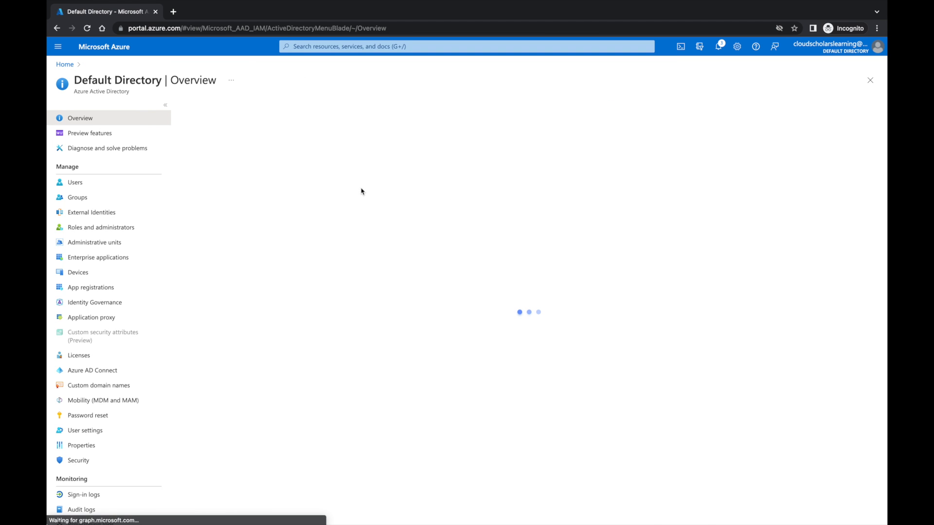
# Step: Reopen Eddie.Murphy's Assigned roles page, listing Application administrator
pyautogui.click(75, 182)
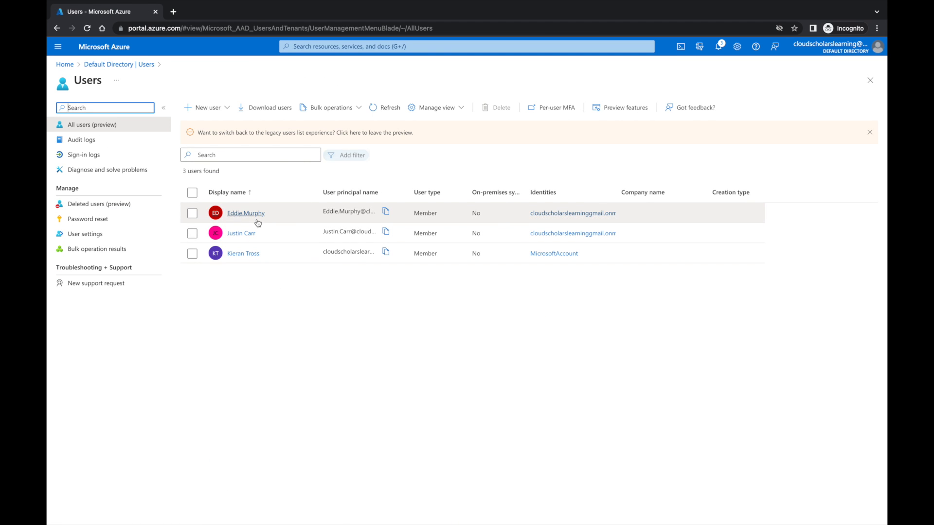
pyautogui.click(245, 213)
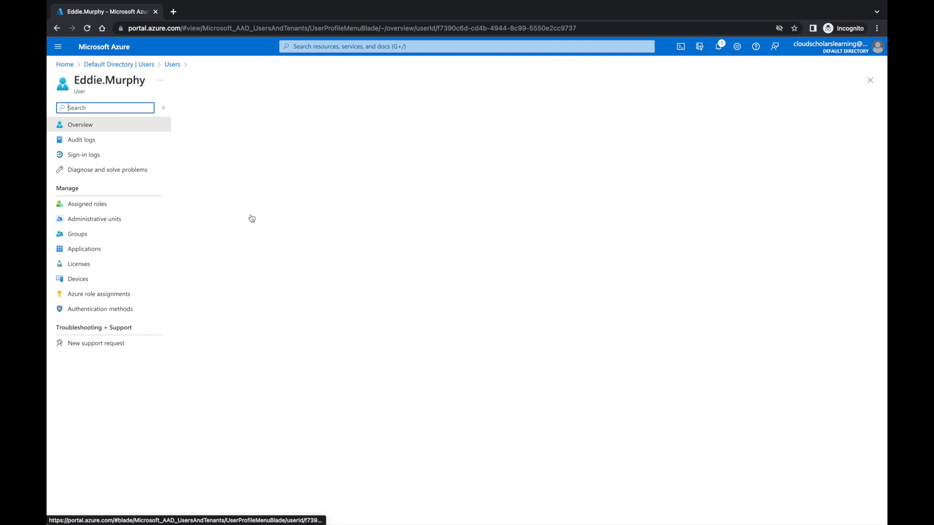
pyautogui.click(87, 204)
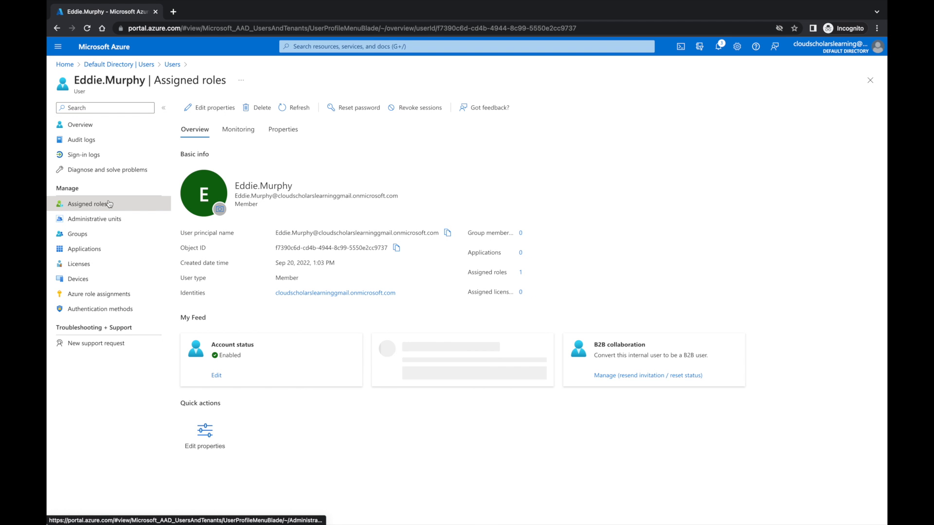
pyautogui.click(89, 203)
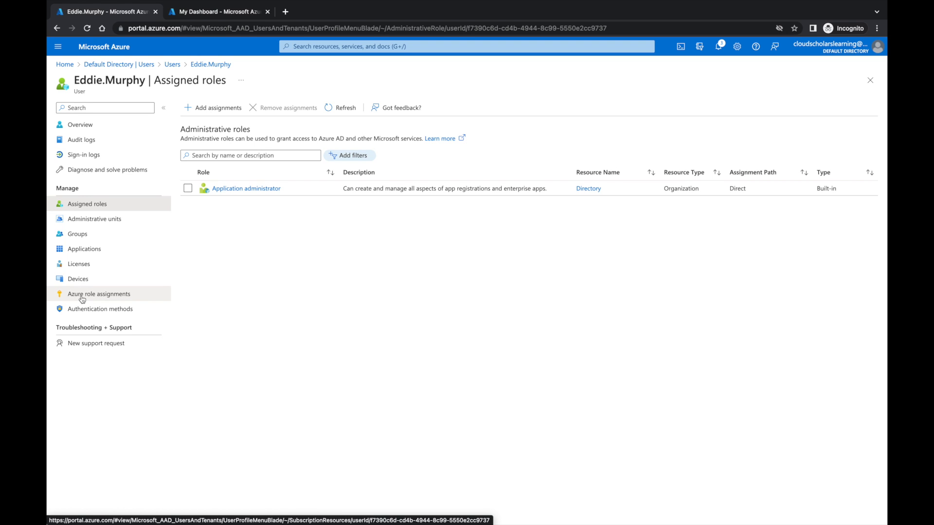
# Step: View Eddie.Murphy's Azure role assignments, confirming Virtual Machine Contributor on RG-Billing
pyautogui.click(99, 294)
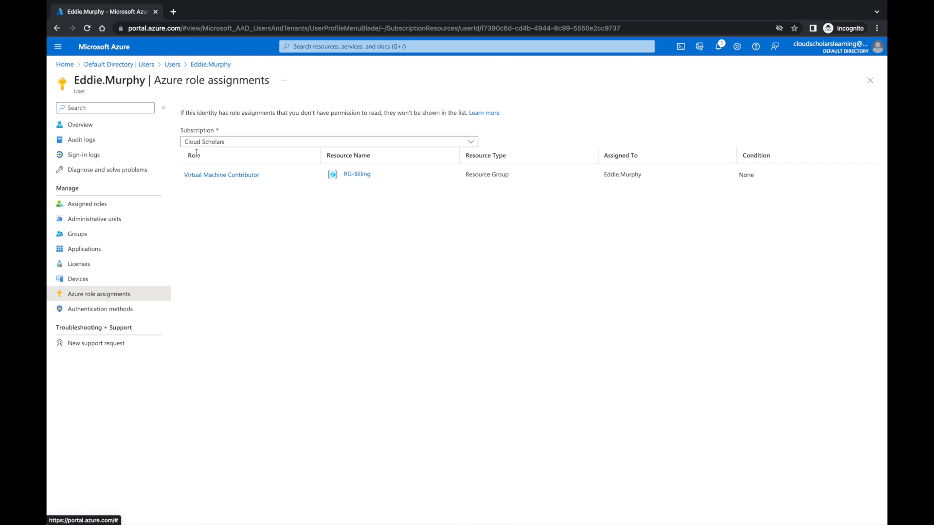
pyautogui.moveTo(238, 181)
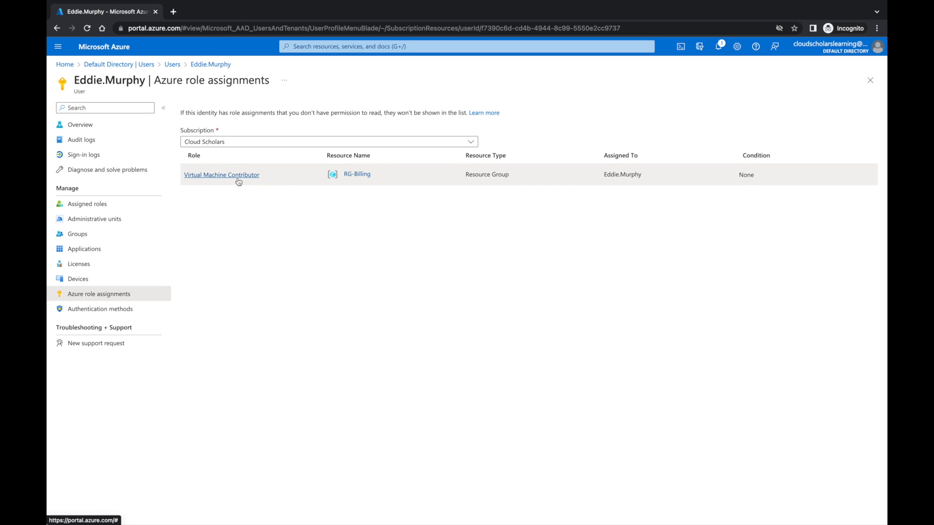
pyautogui.moveTo(363, 178)
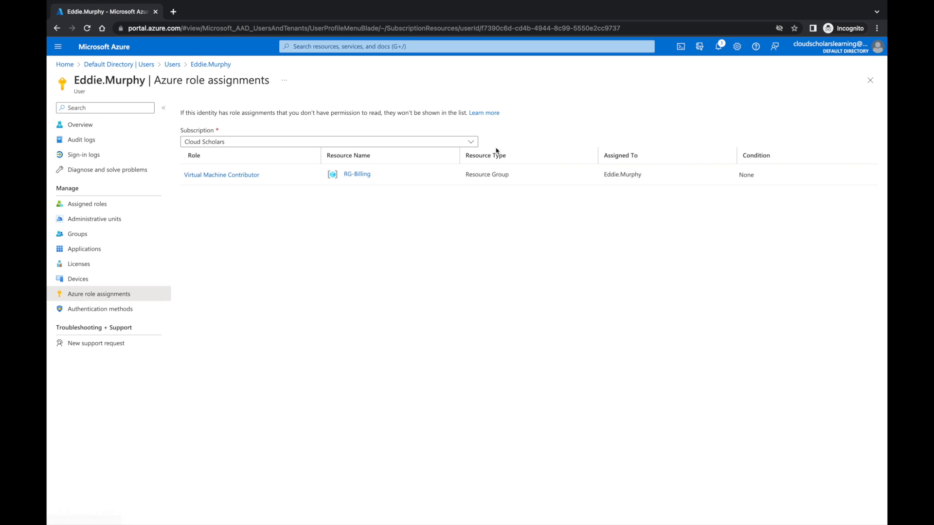
pyautogui.moveTo(561, 181)
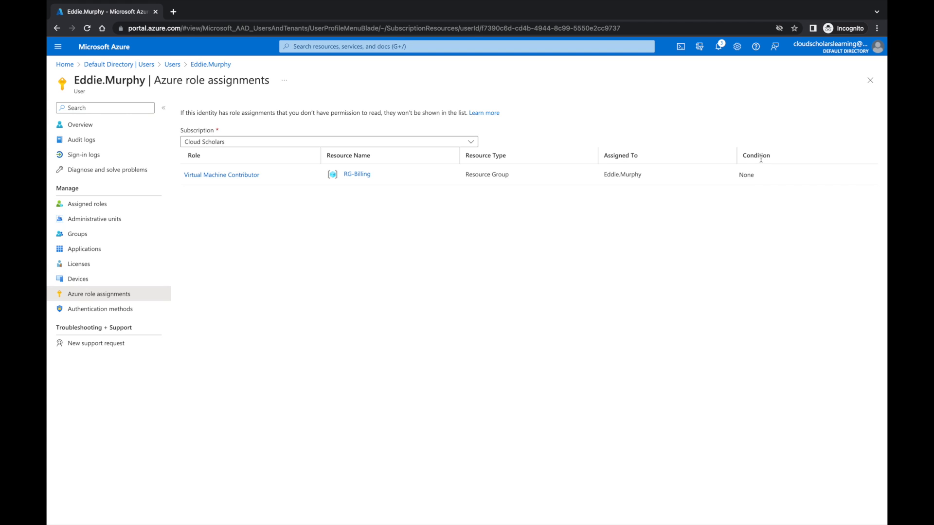
pyautogui.moveTo(402, 260)
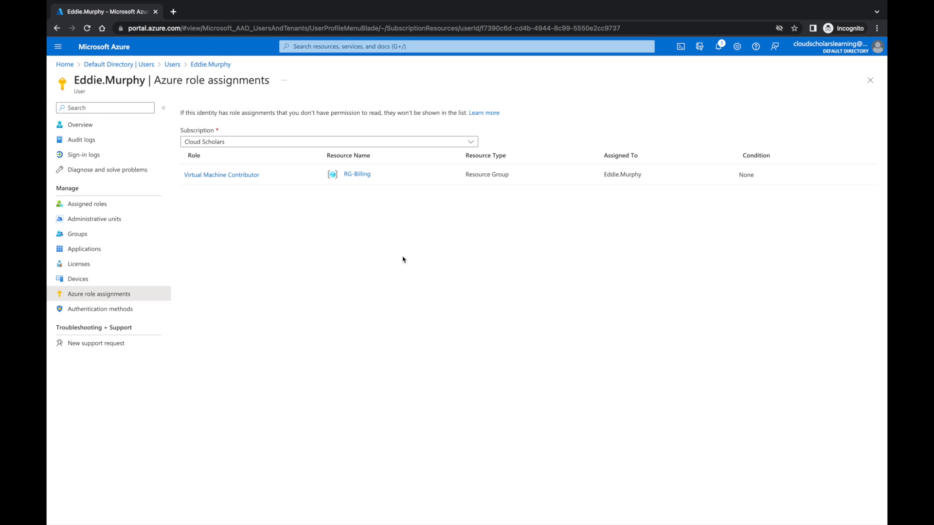